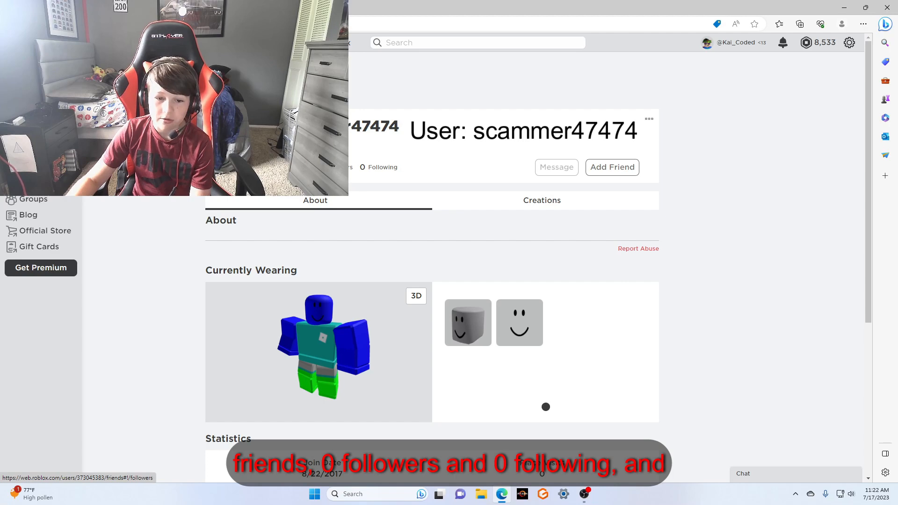
Check the account's created experiences, then scroll back through its profile overview.
left_click(541, 200)
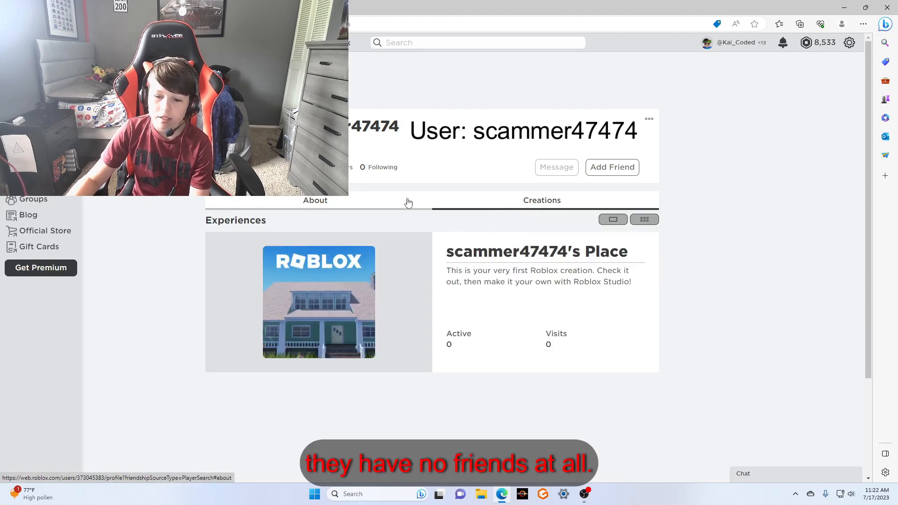
left_click(315, 200)
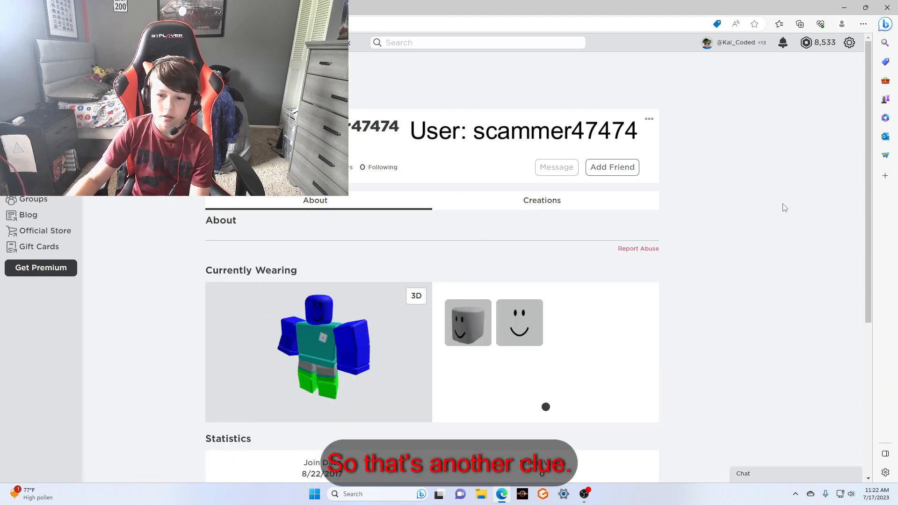
scroll("down", 3)
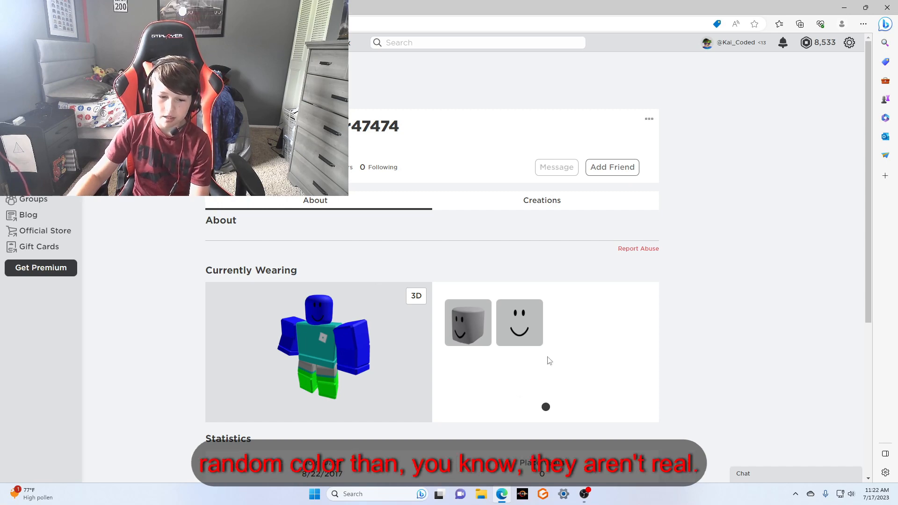
scroll("down", 3)
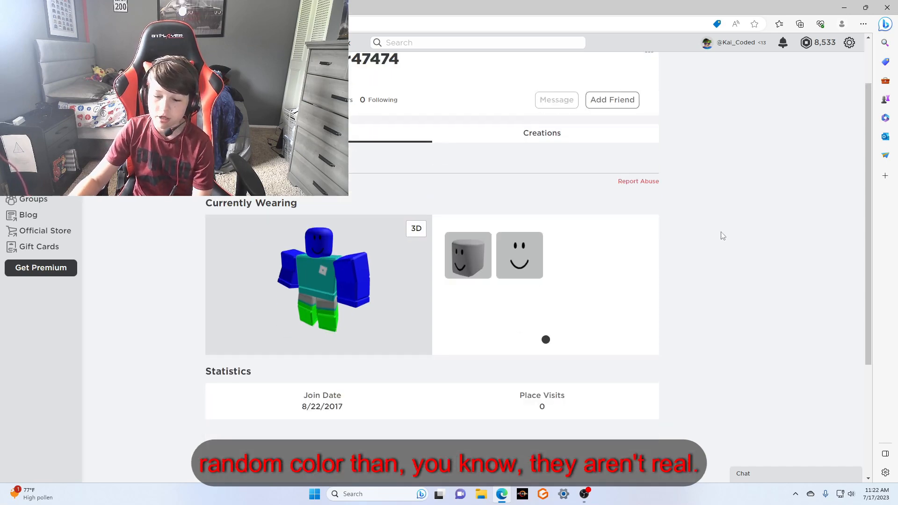
scroll("down", 3)
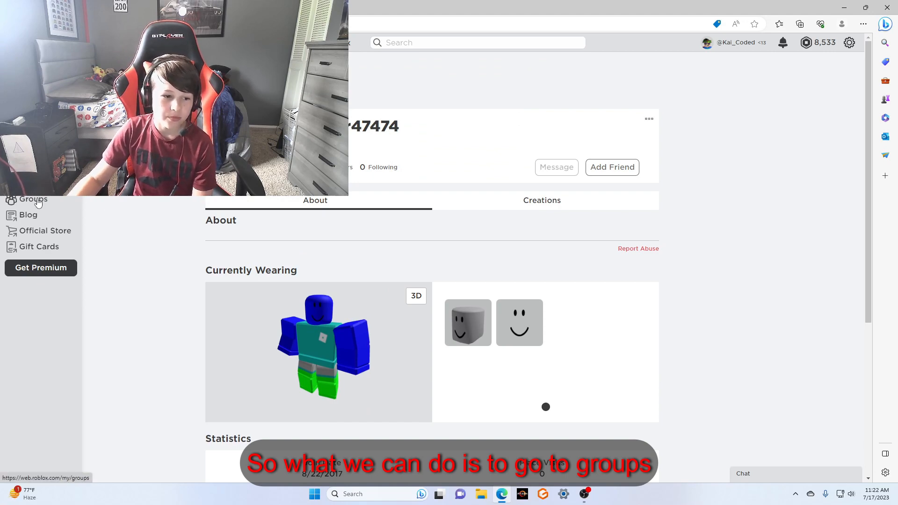
Web-search the Aesthetic Clothing group's description text, then close the Bing results.
left_click(33, 200)
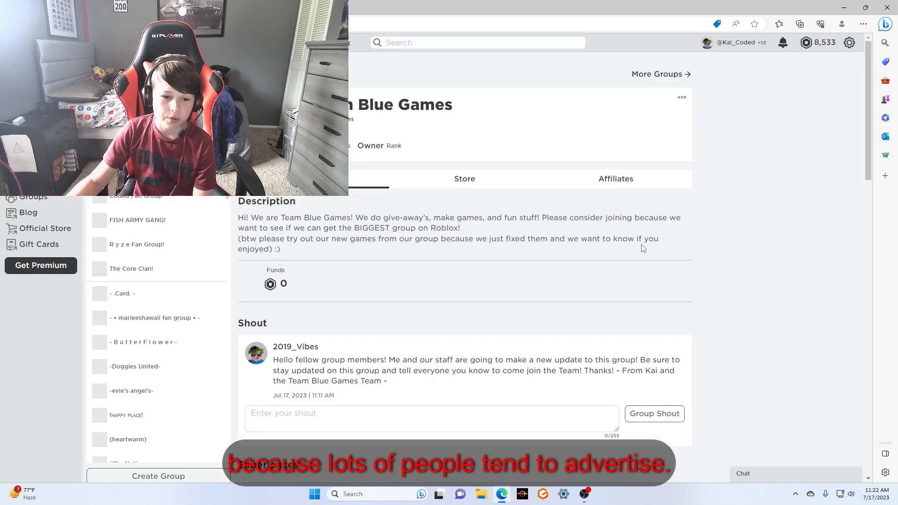
scroll("down", 3)
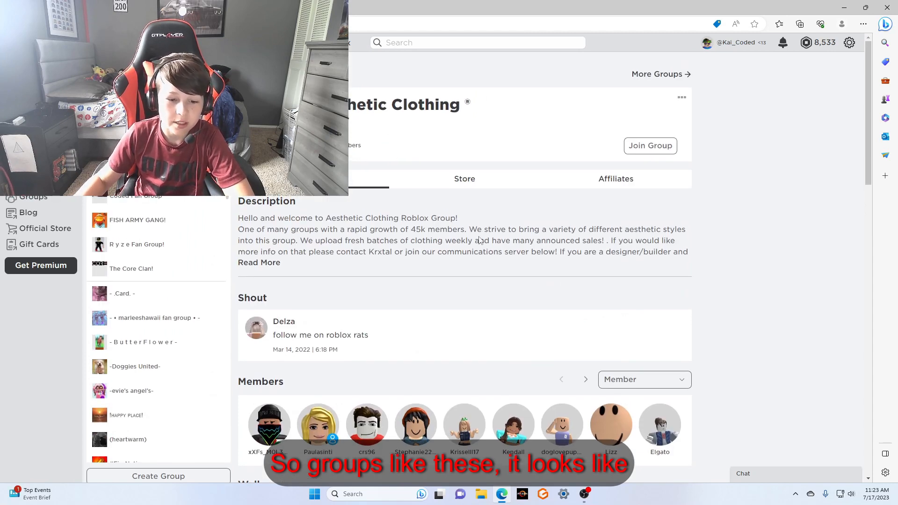
double_click(324, 335)
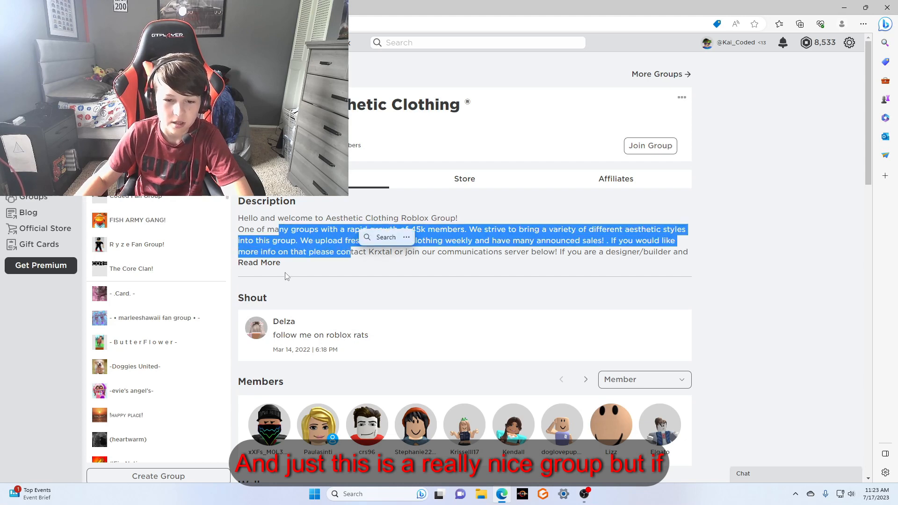
left_click(259, 263)
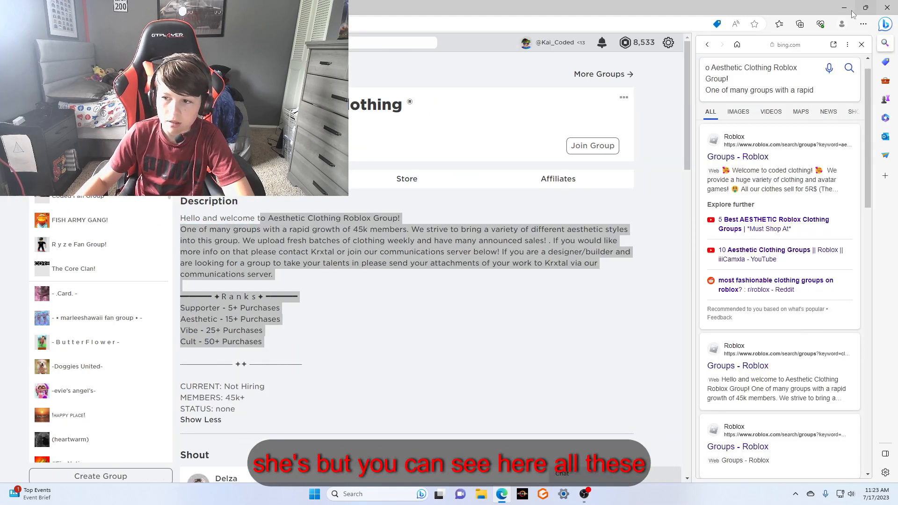
left_click(862, 44)
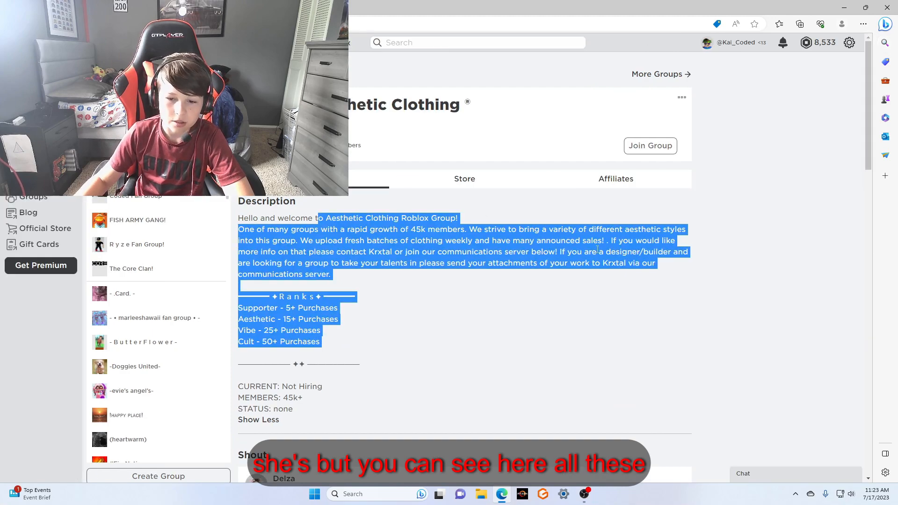
scroll("down", 3)
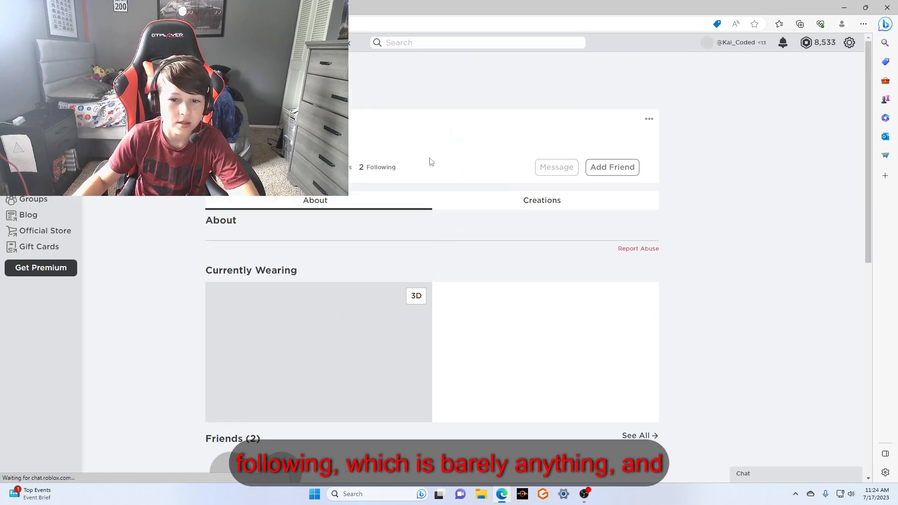
Scroll to the profile's Statistics and highlight the 7/28/2020 join date.
scroll("down", 3)
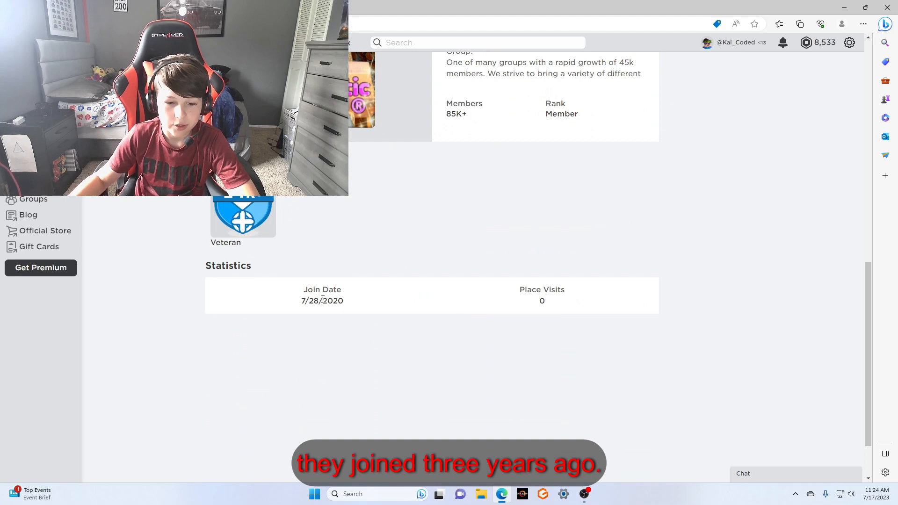
double_click(322, 300)
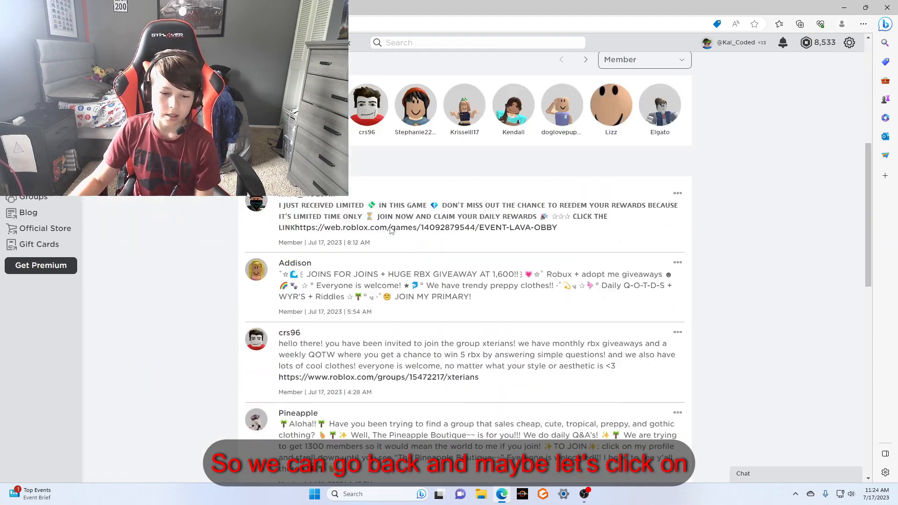
Scroll the group wall posts to the 'EVENT ROBUX & PREMIUM [LIMITED TIME]' game link.
scroll("down", 3)
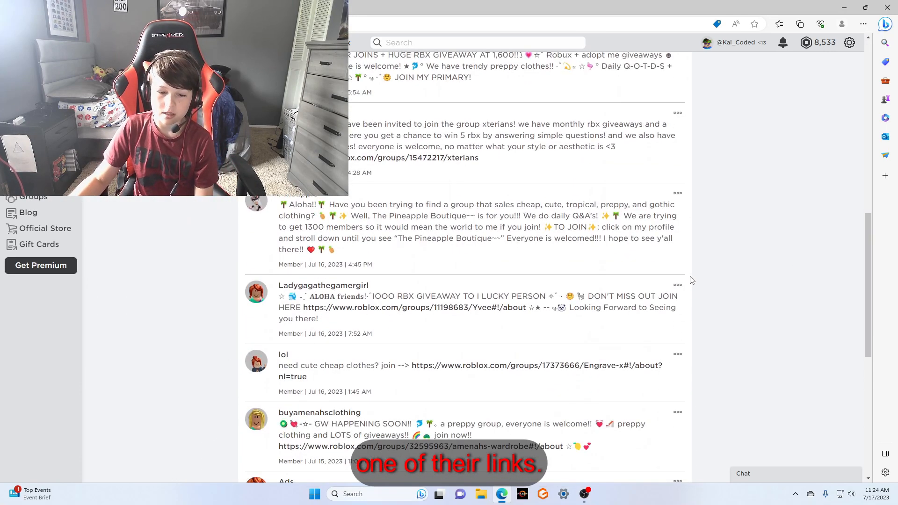
scroll("down", 3)
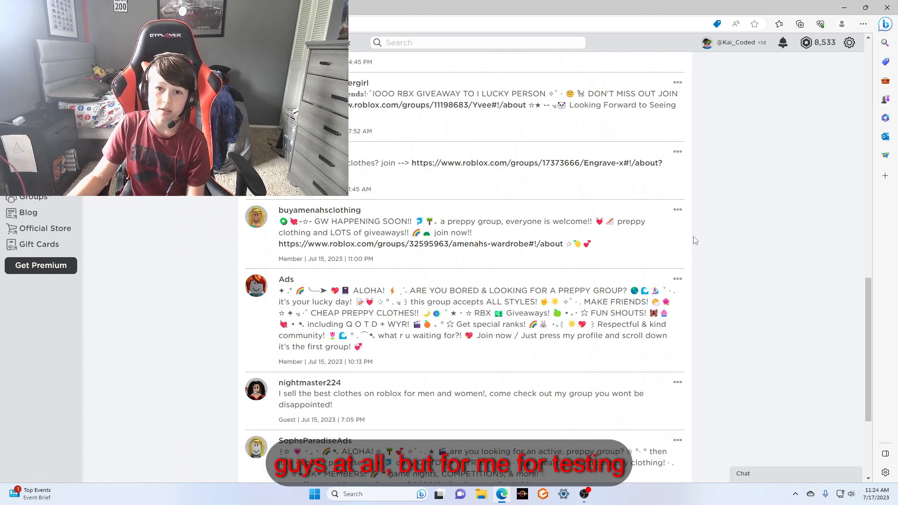
scroll("down", 3)
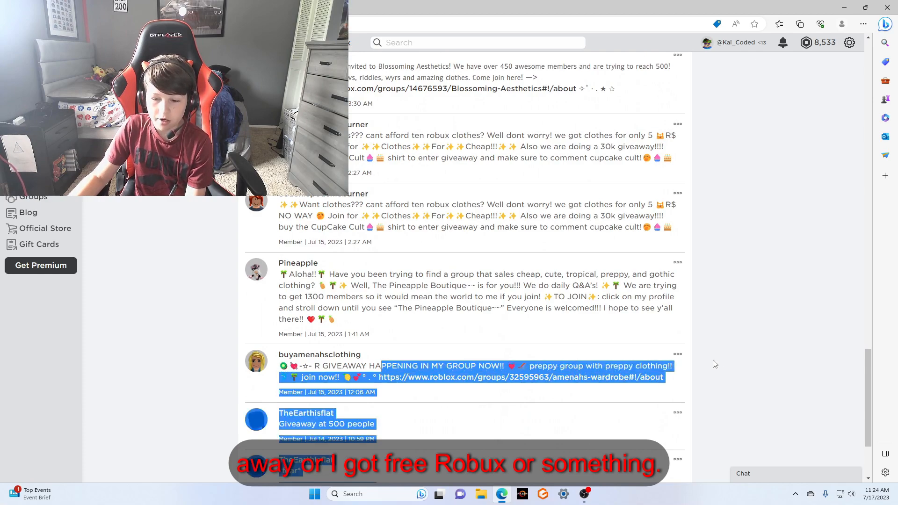
scroll("down", 3)
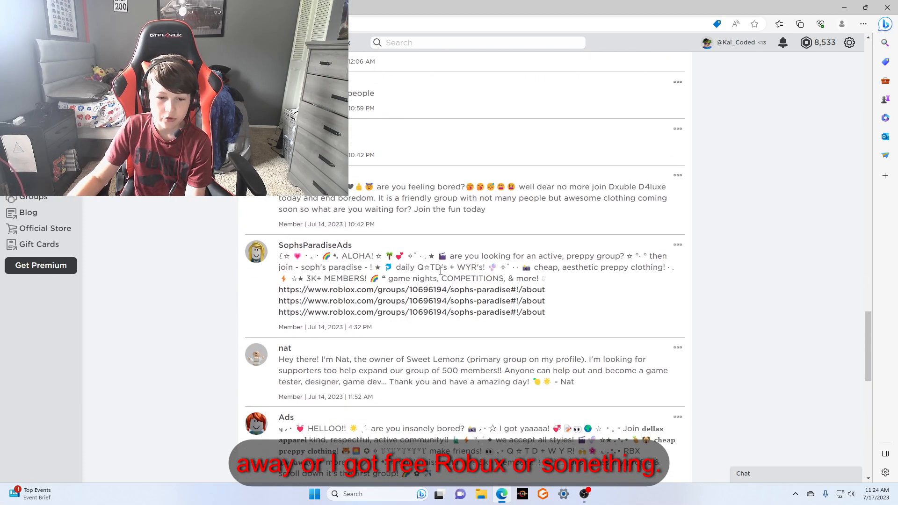
scroll("down", 3)
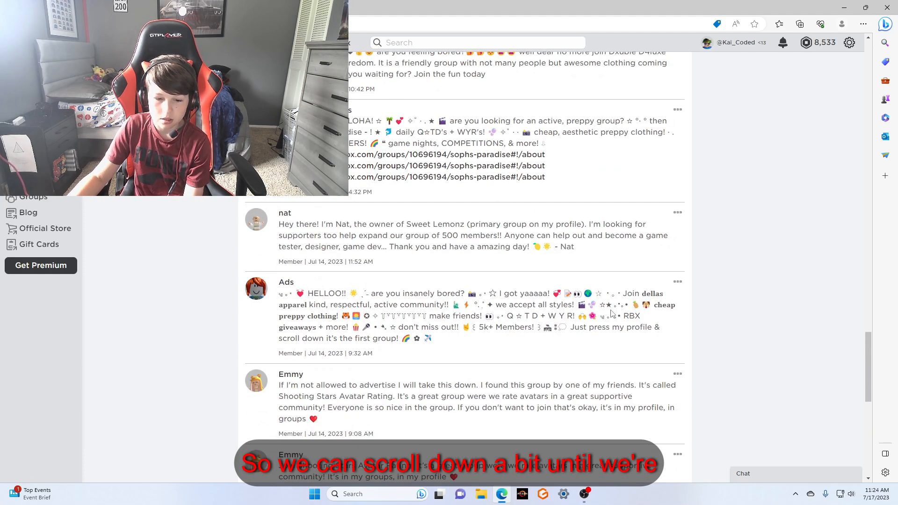
scroll("down", 3)
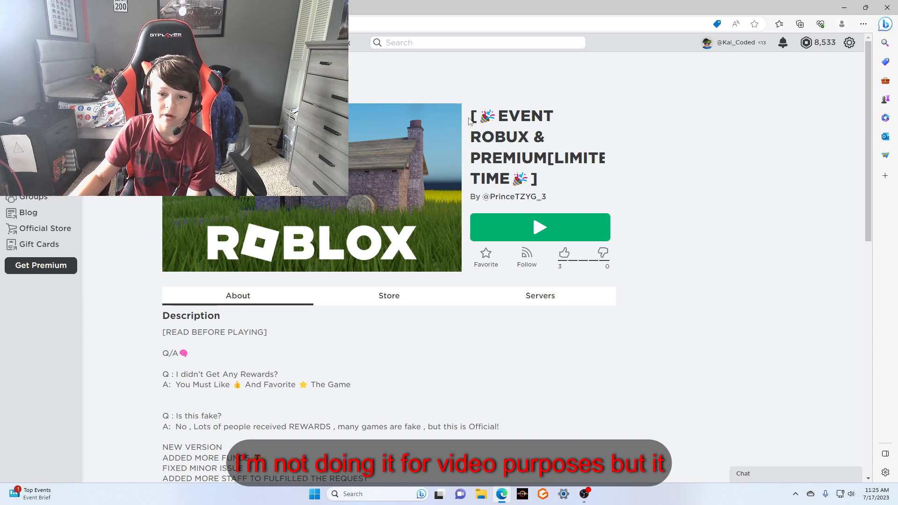
Look over the 'EVENT ROBUX & PREMIUM' game page and launch it with Play.
left_click_drag(471, 116, 585, 167)
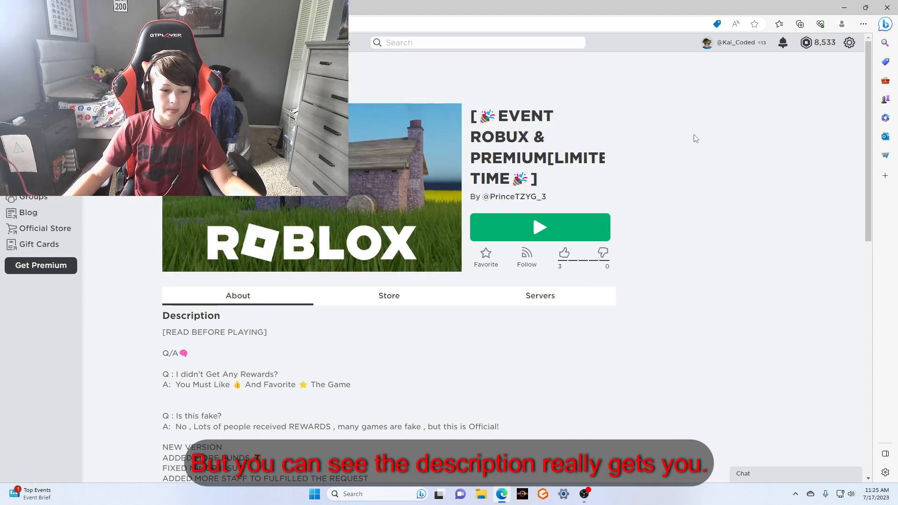
scroll("down", 3)
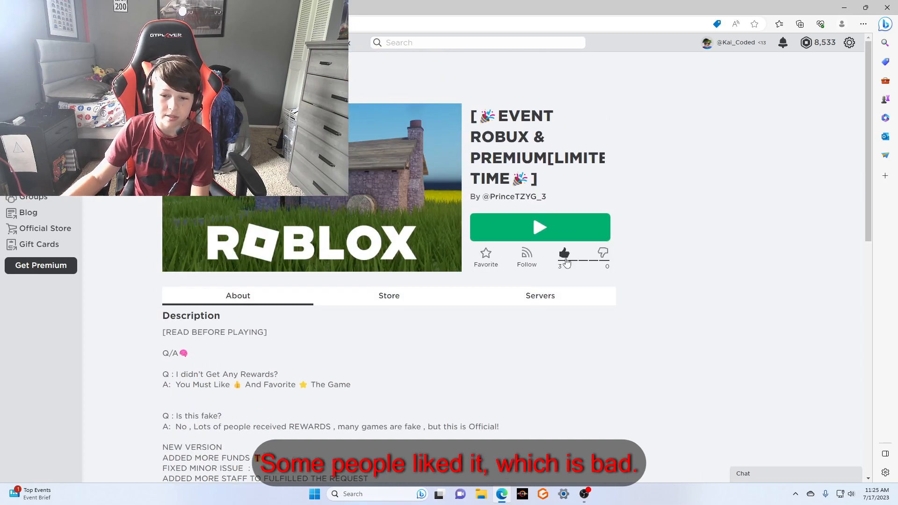
scroll("down", 3)
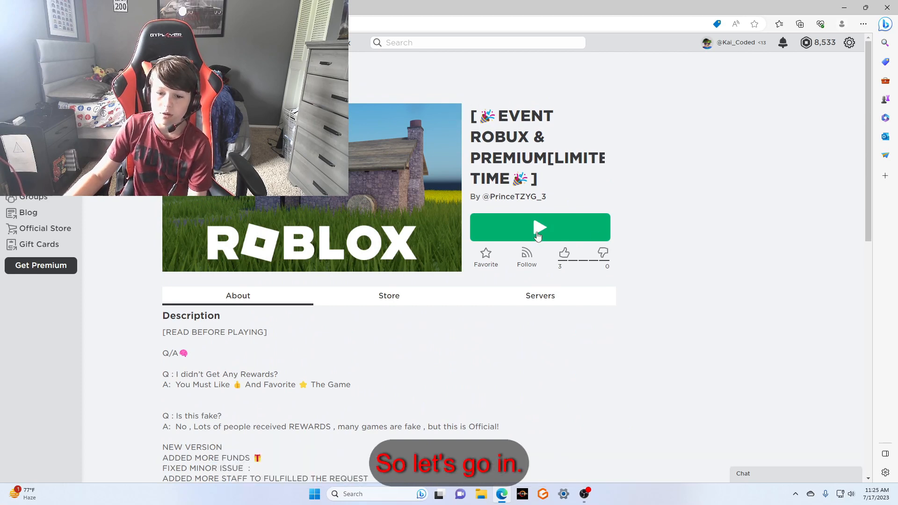
left_click(539, 227)
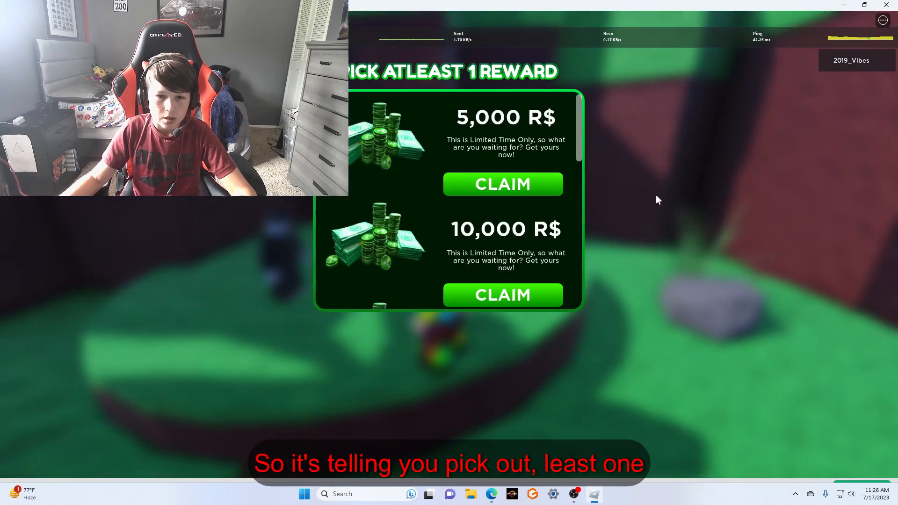
mouse_move(500, 95)
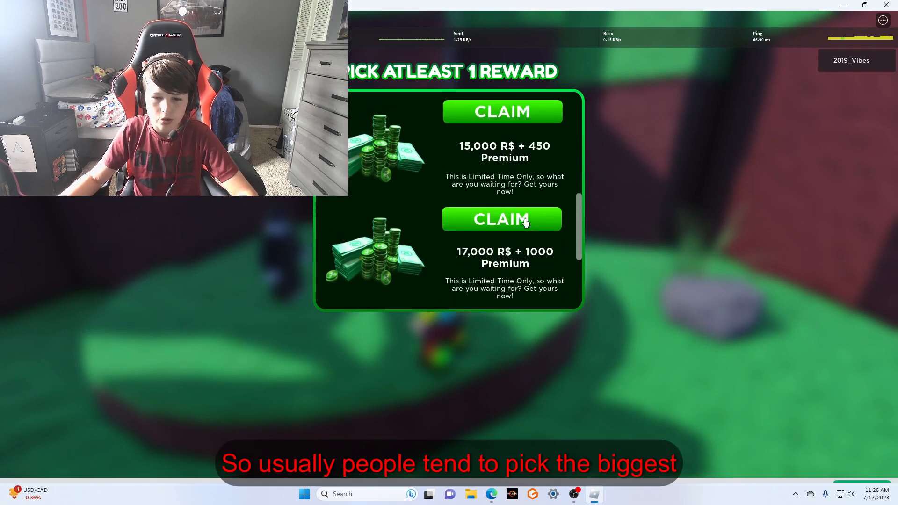
Browse the 'Pick at least 1 reward' list and claim the first For Premium Only card.
scroll("down", 3)
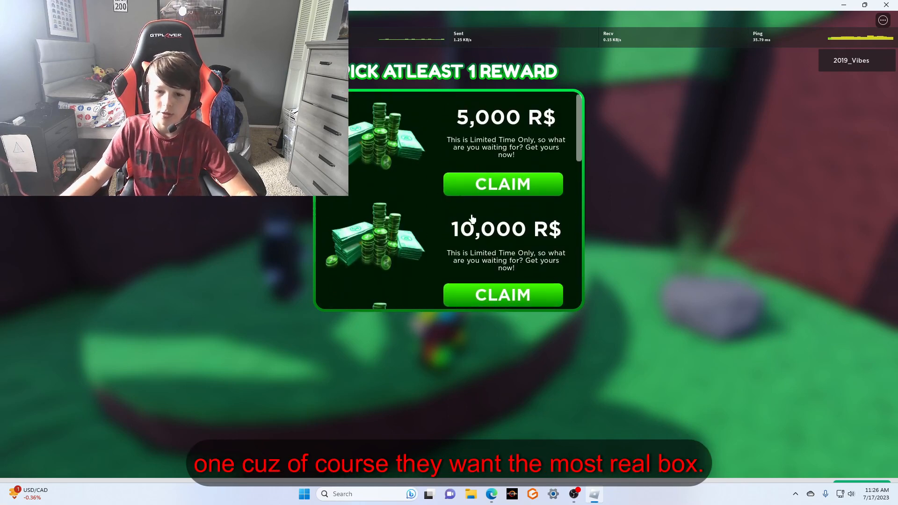
scroll("down", 3)
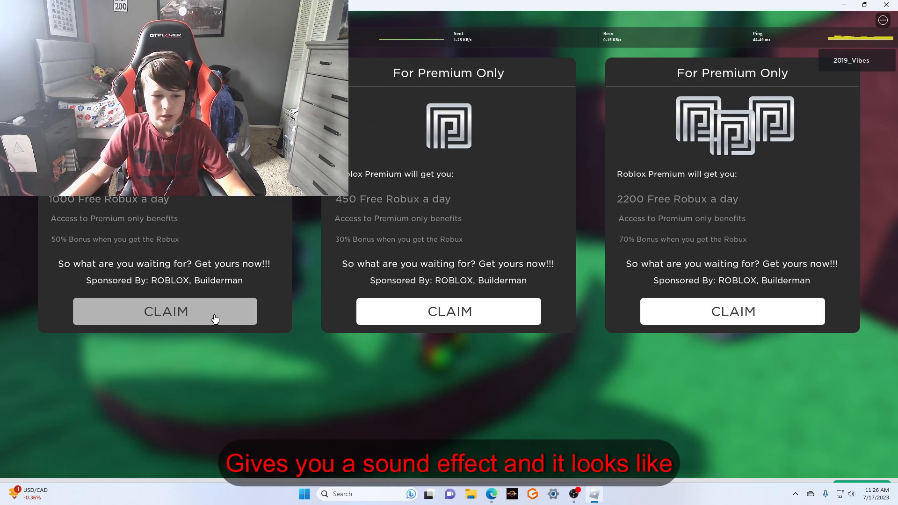
left_click(166, 311)
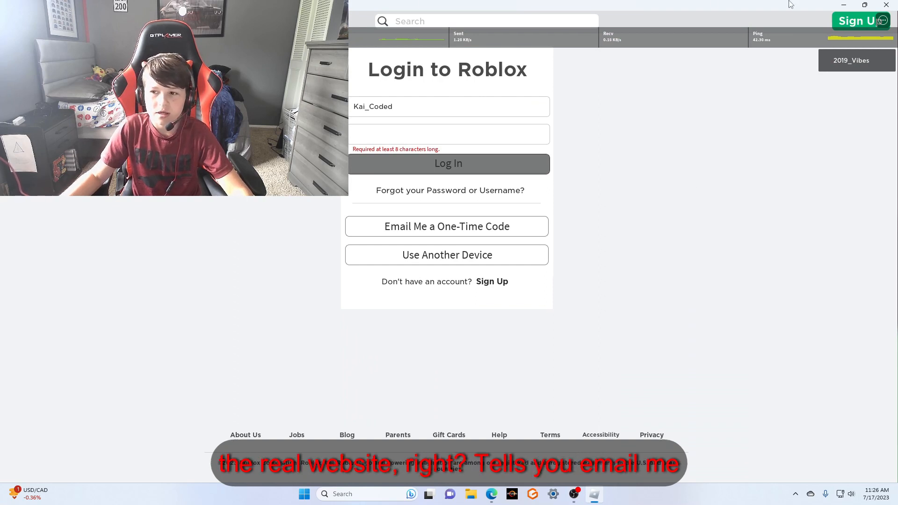
mouse_move(393, 236)
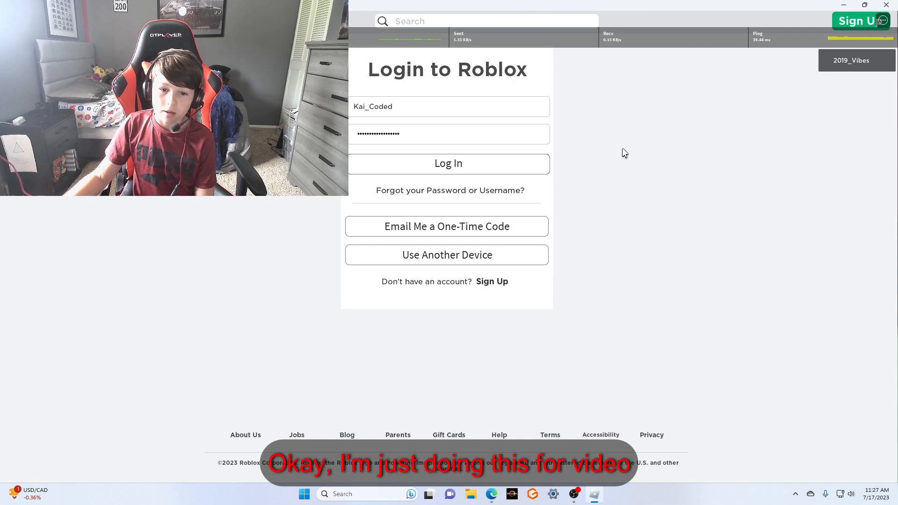
mouse_move(615, 164)
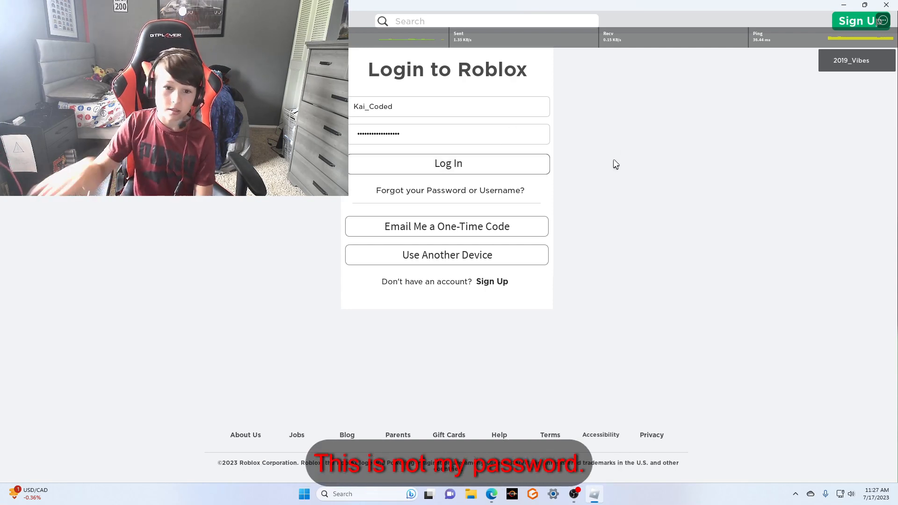
Submit the filled-in username and password on the fake 'Login to Roblox' form.
left_click(448, 164)
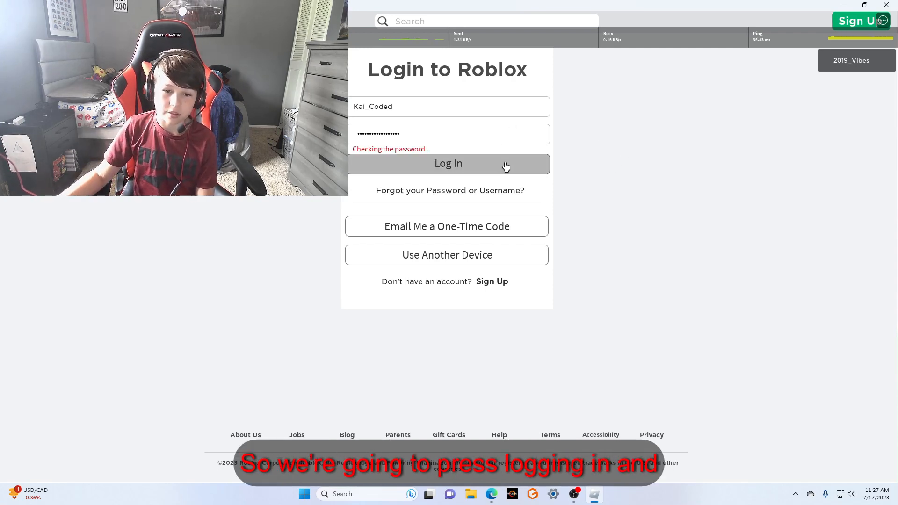
left_click(449, 163)
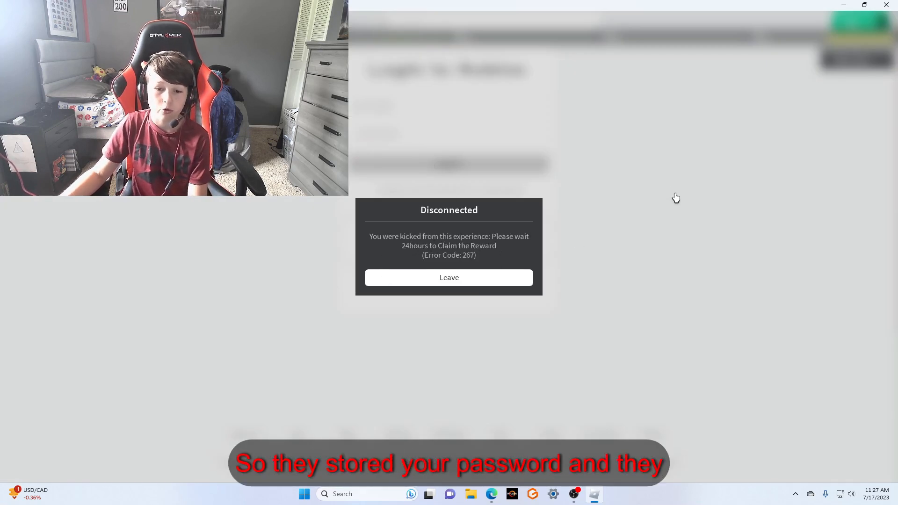
mouse_move(680, 201)
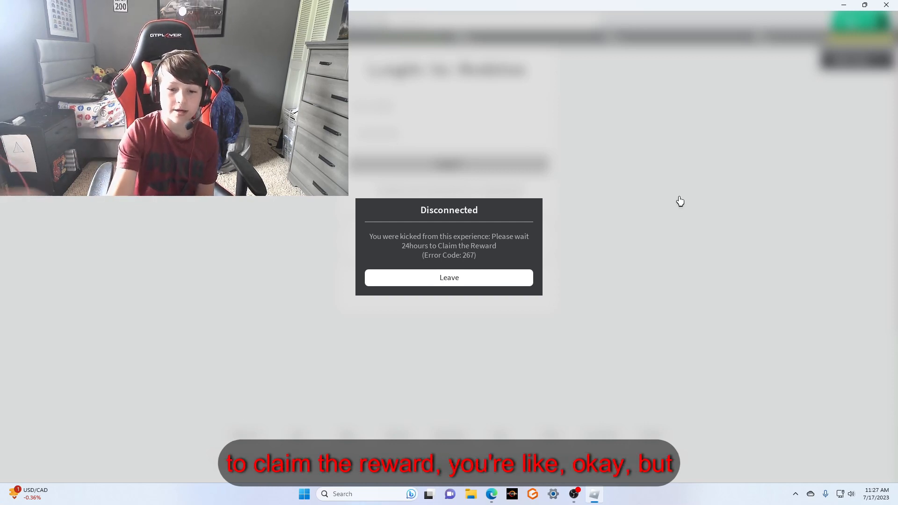
mouse_move(600, 221)
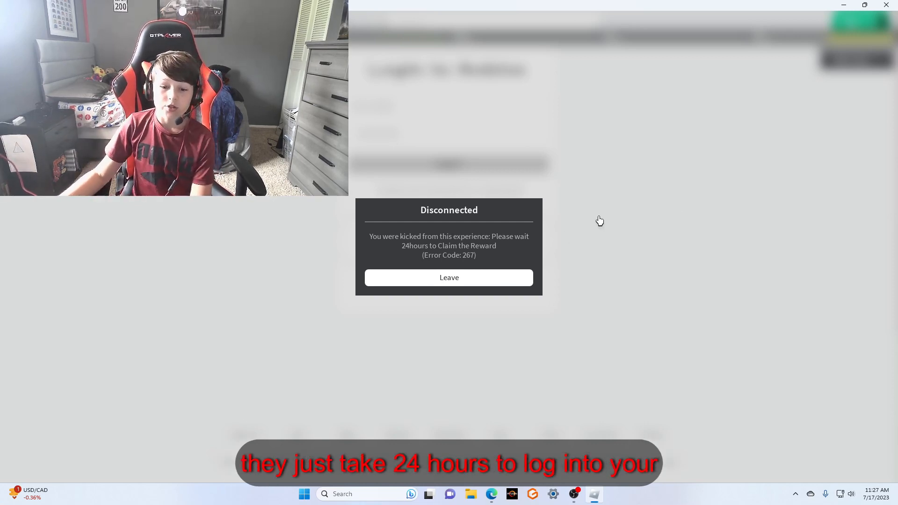
mouse_move(669, 150)
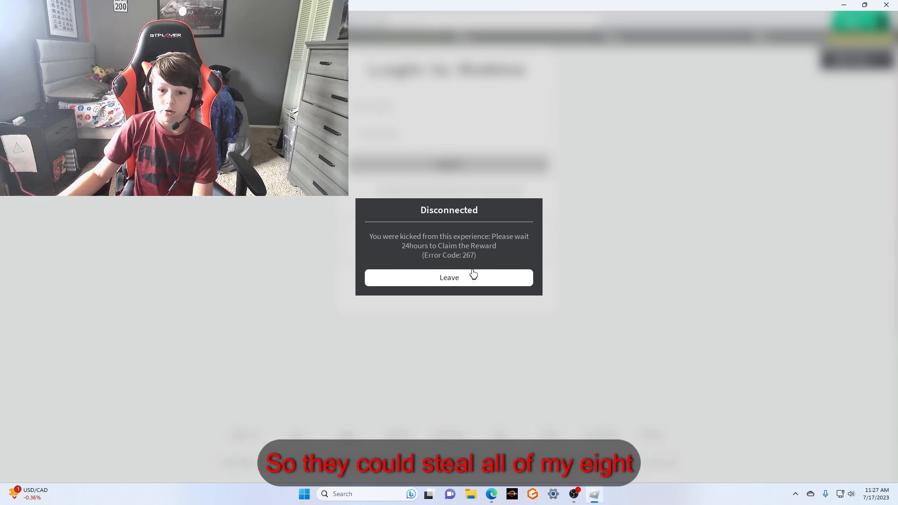
Exit the game from the Disconnected 'wait 24 hours' dialog with Leave.
left_click(449, 278)
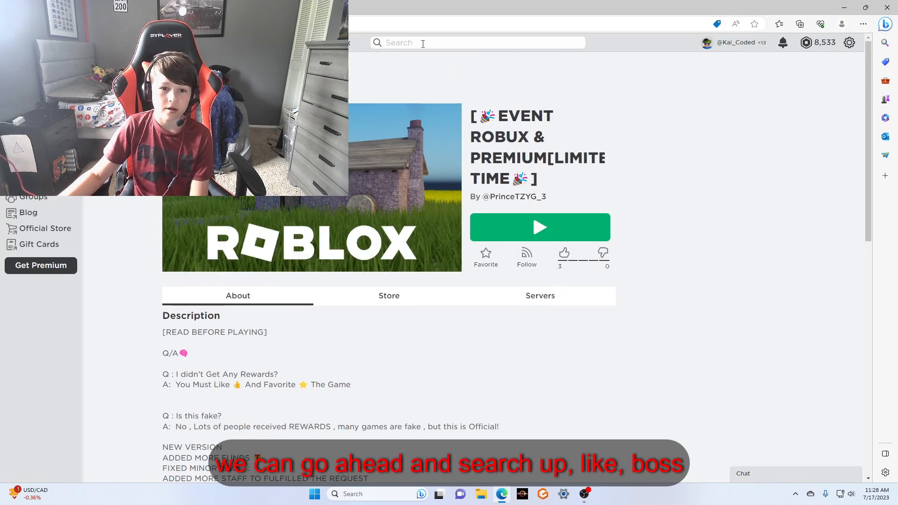
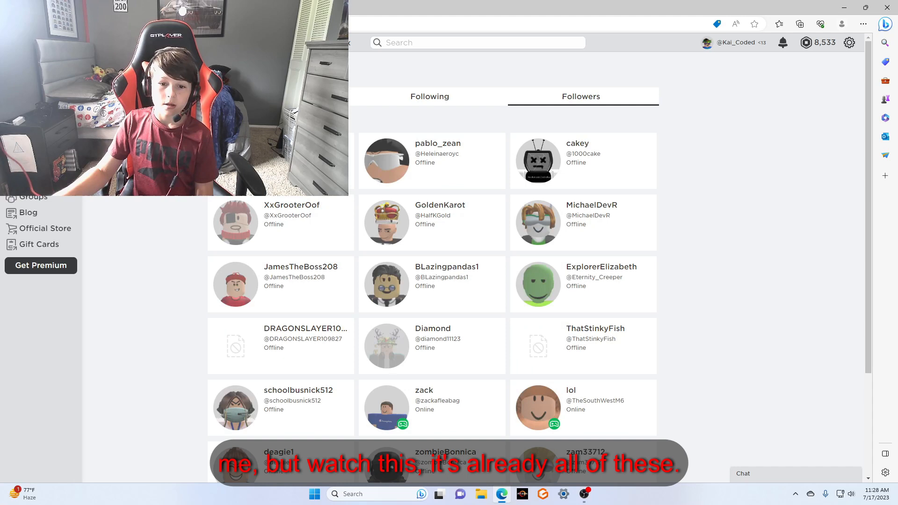
Scroll the Followers list and use the next-page arrow twice to reach page 3.
scroll("down", 3)
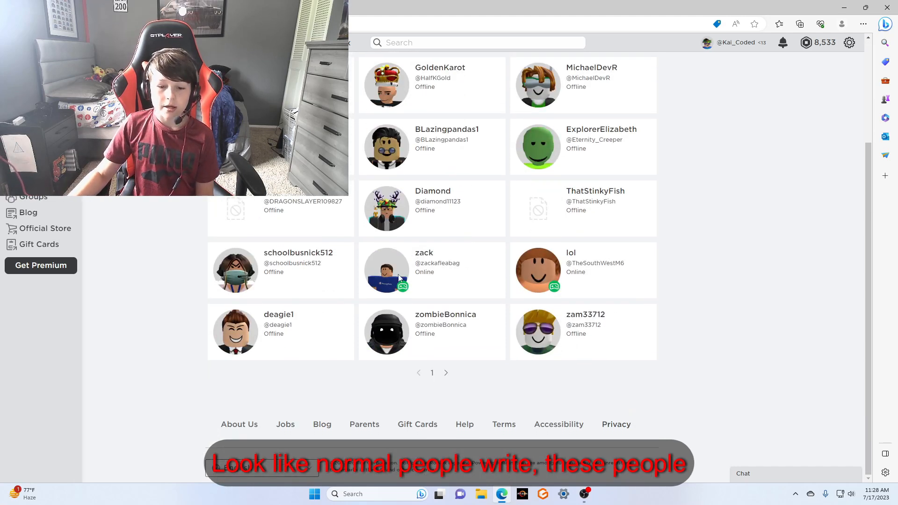
left_click(580, 94)
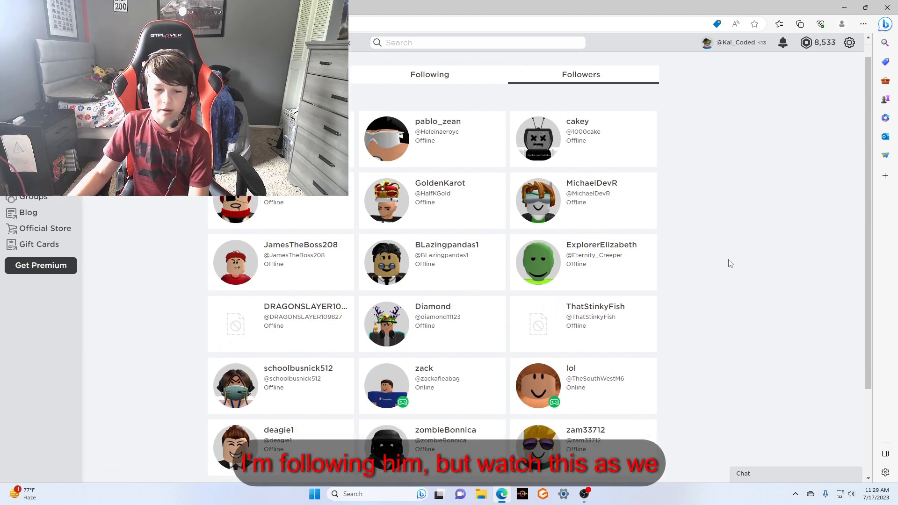
scroll("down", 3)
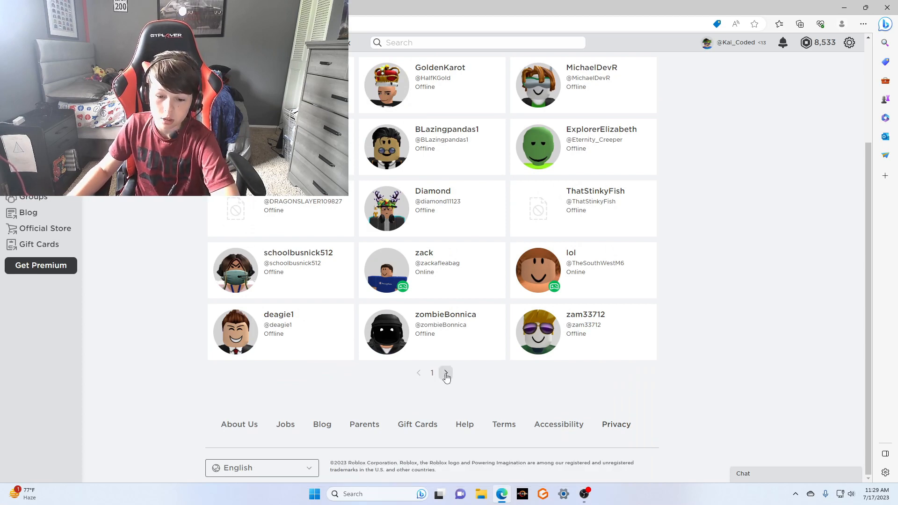
left_click(447, 373)
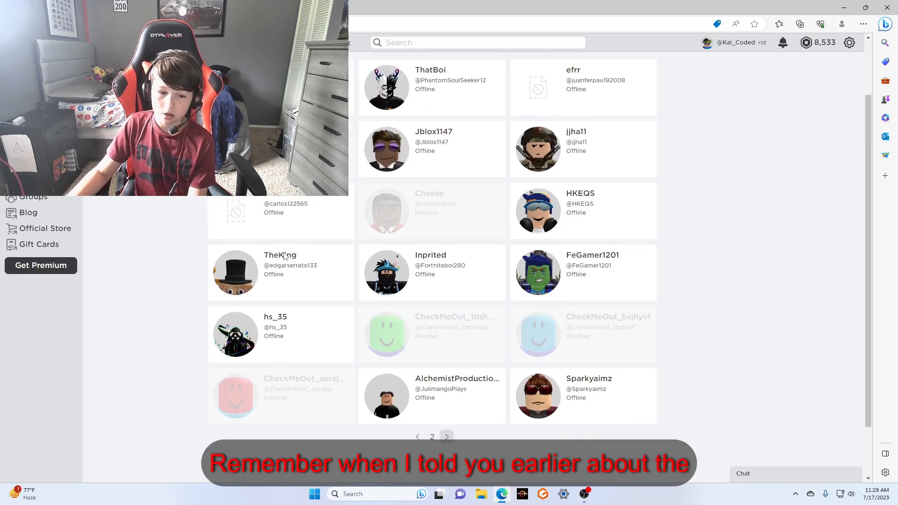
scroll("down", 3)
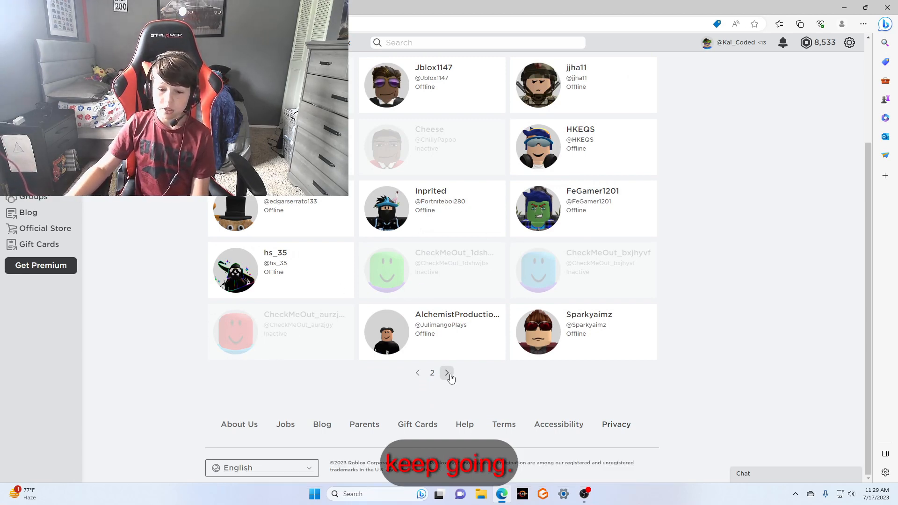
left_click(447, 373)
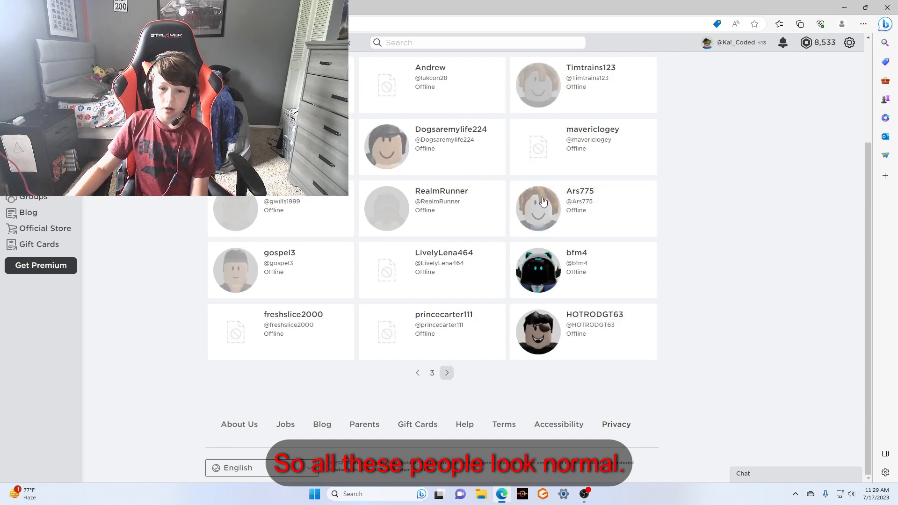
Advance the followers from page 4 past page 9, exposing SeeMyProfile and numbered bot accounts.
left_click(447, 373)
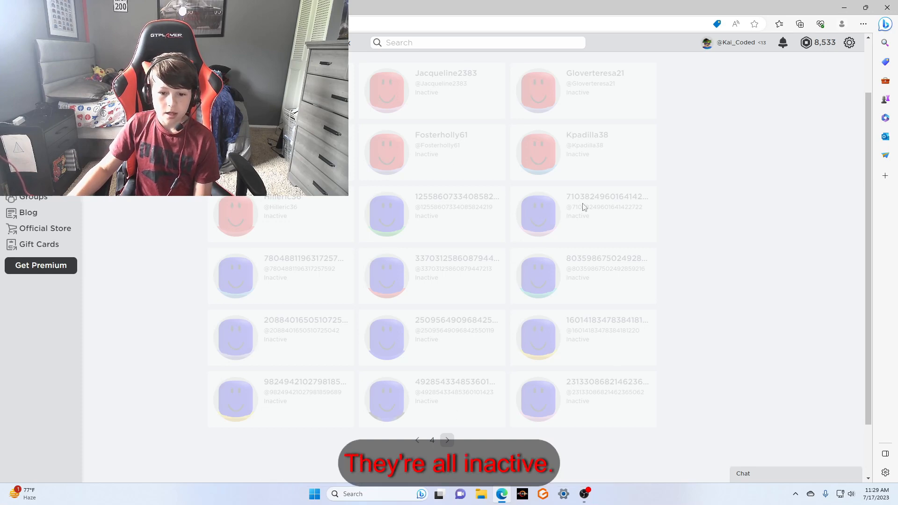
left_click(446, 440)
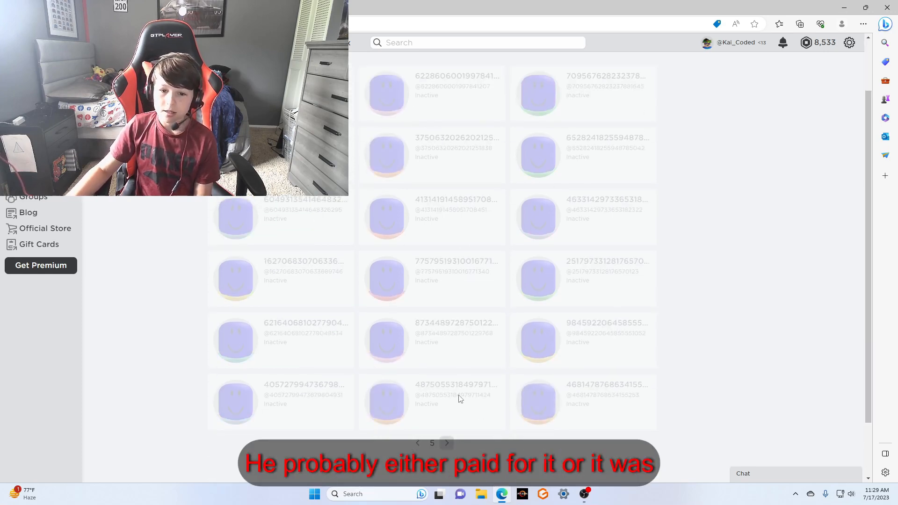
scroll("down", 3)
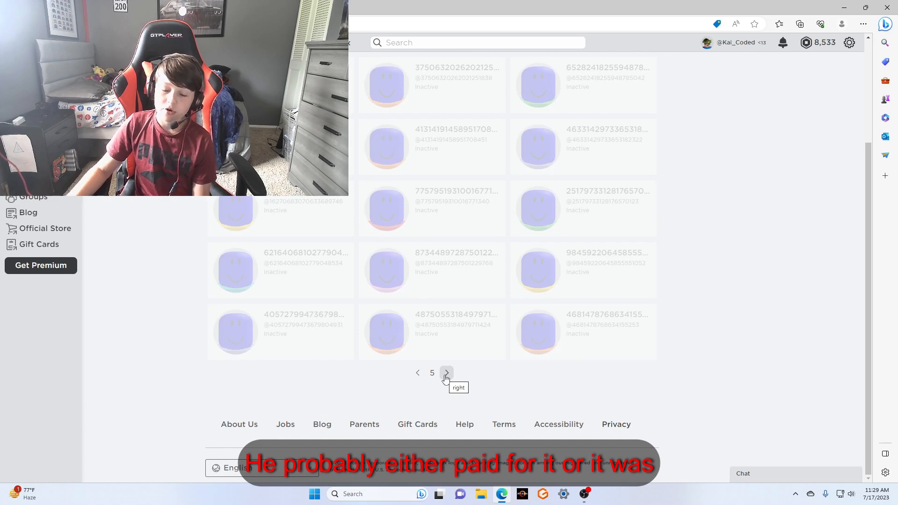
left_click(447, 373)
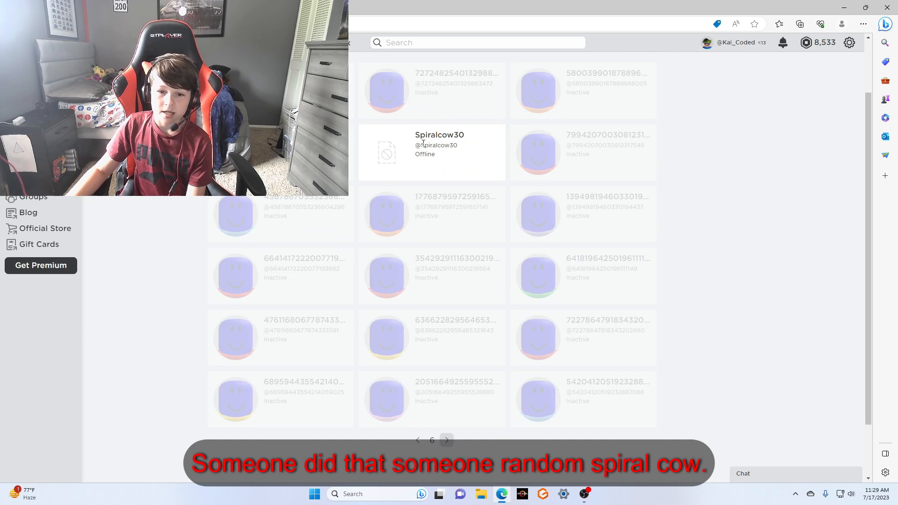
scroll("down", 3)
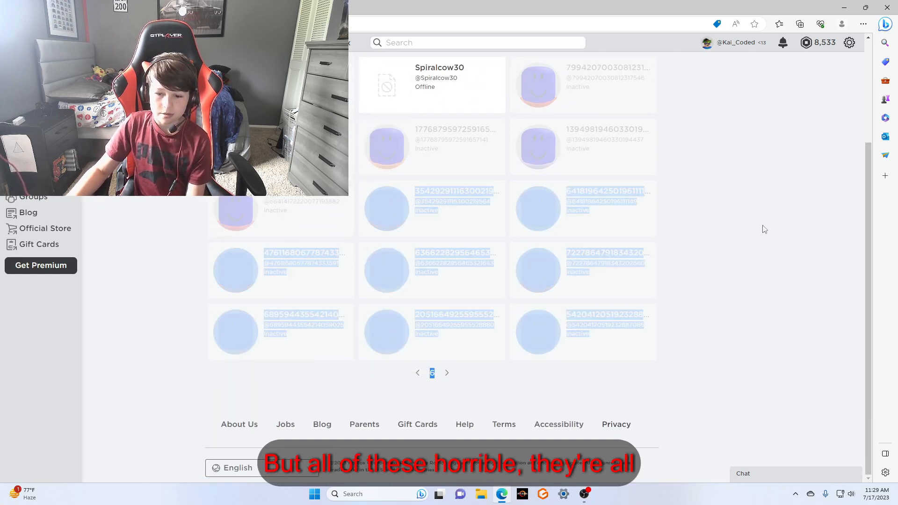
left_click(447, 373)
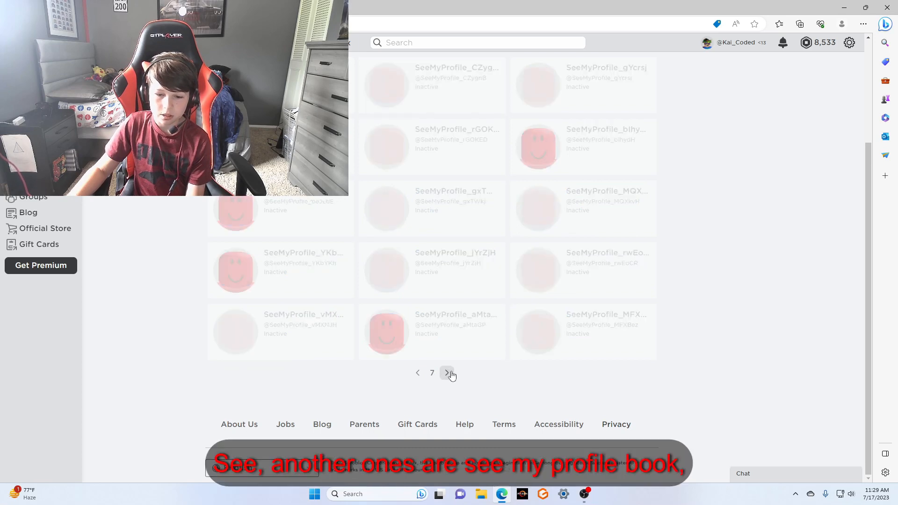
left_click(447, 373)
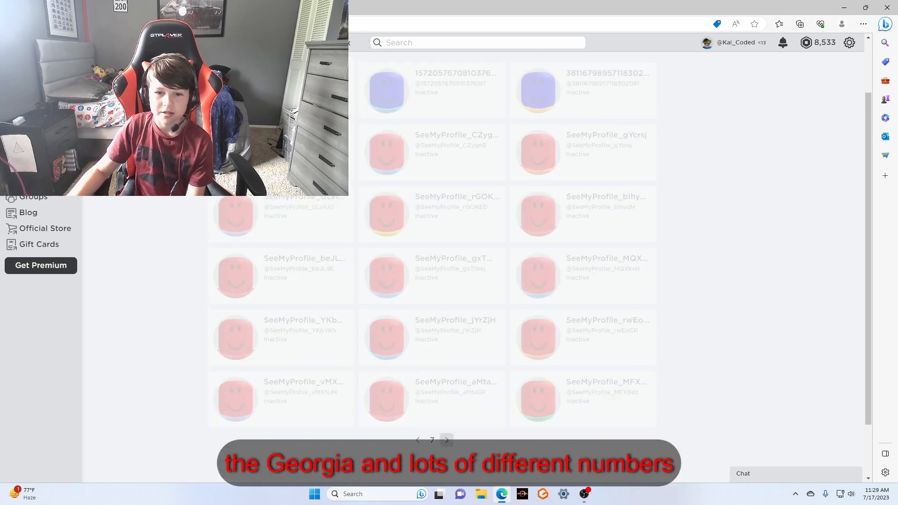
left_click(446, 440)
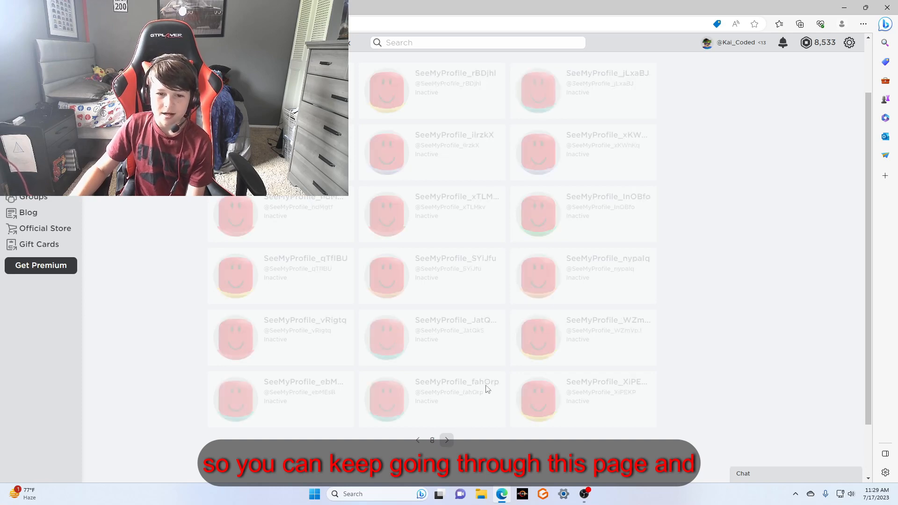
left_click(447, 439)
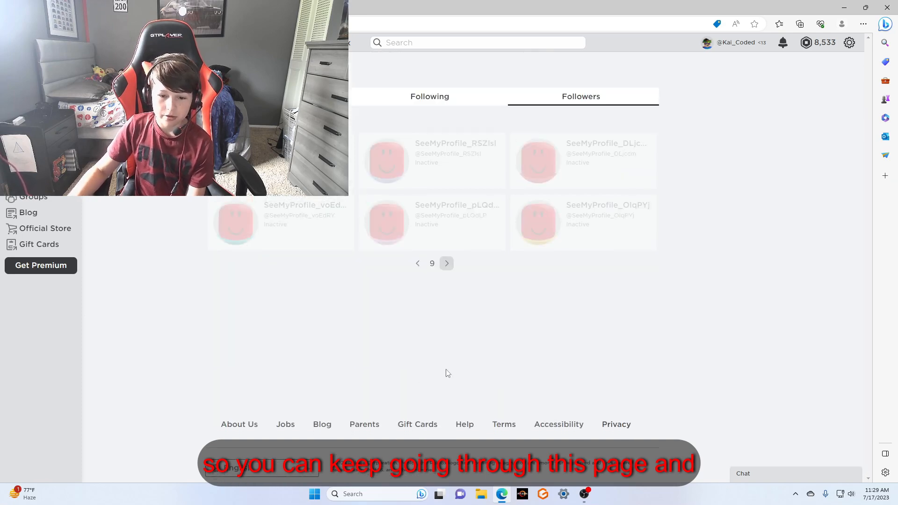
left_click(446, 263)
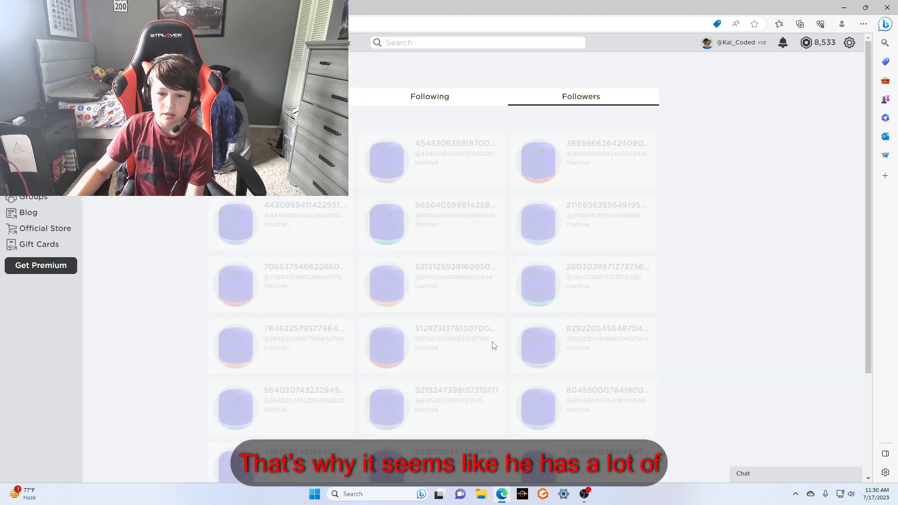
left_click(448, 373)
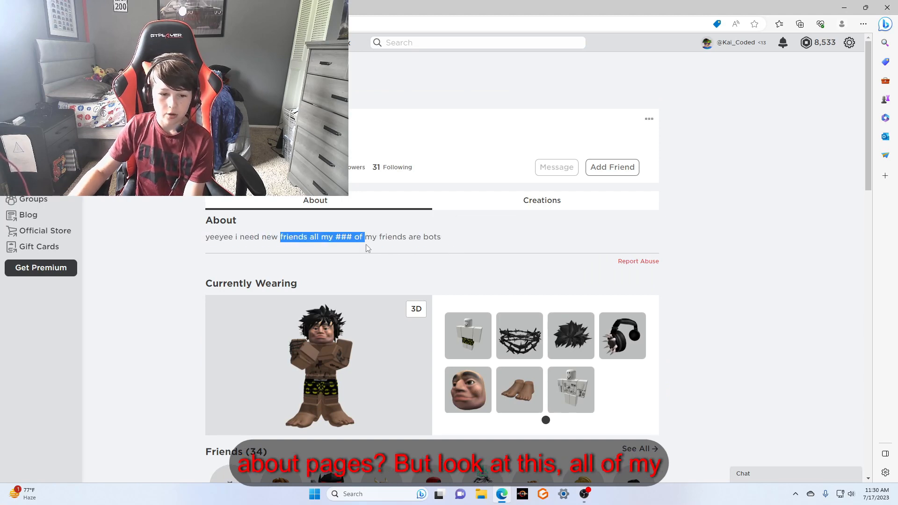
Highlight the bio line claiming the friends are bots, then scroll to the follower list.
left_click_drag(364, 237, 377, 236)
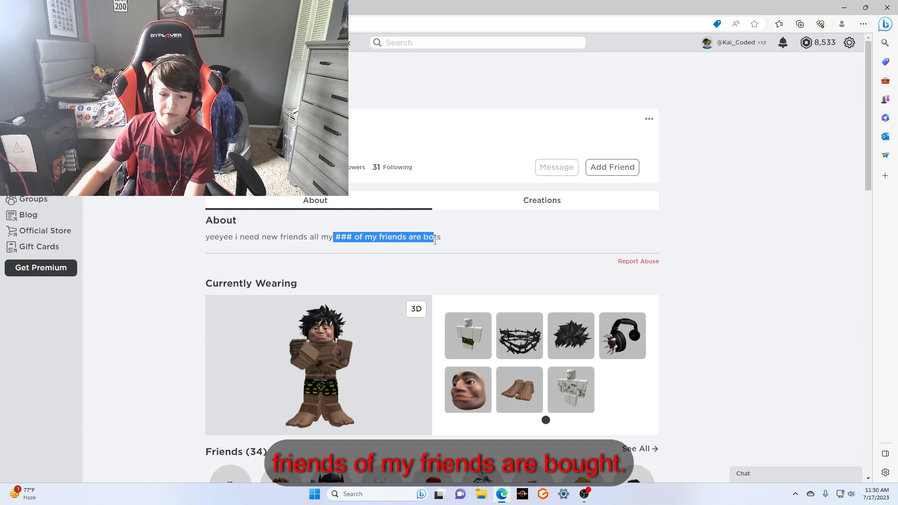
scroll("down", 3)
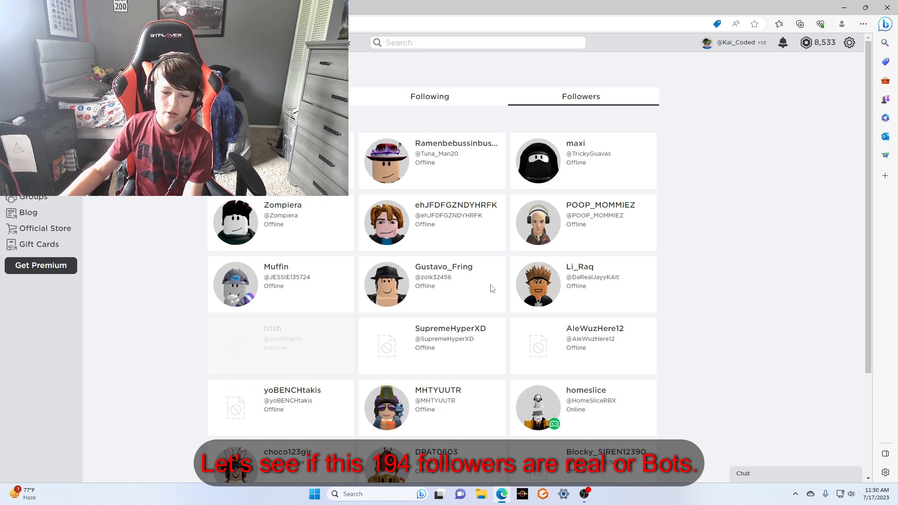
Page through the followers to page 9, revealing Guest, ClickNow and ReadMyProfile bot accounts.
left_click(446, 373)
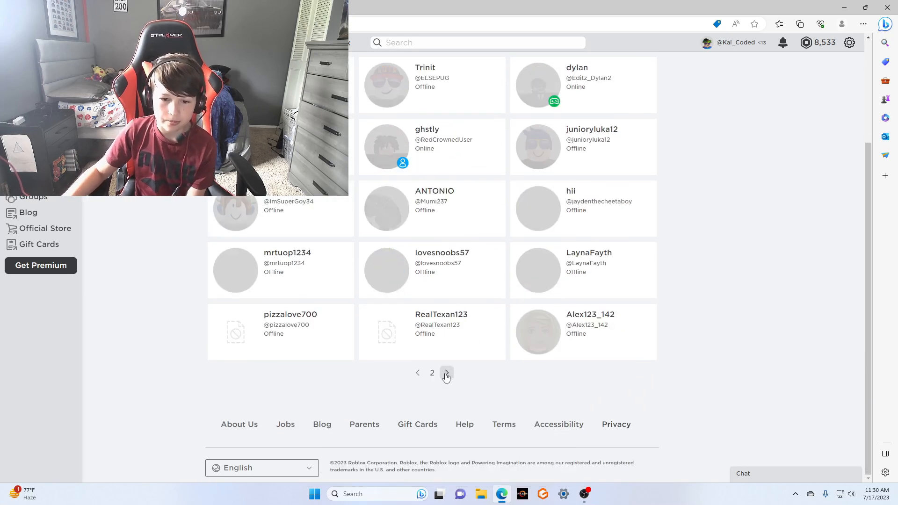
left_click(447, 372)
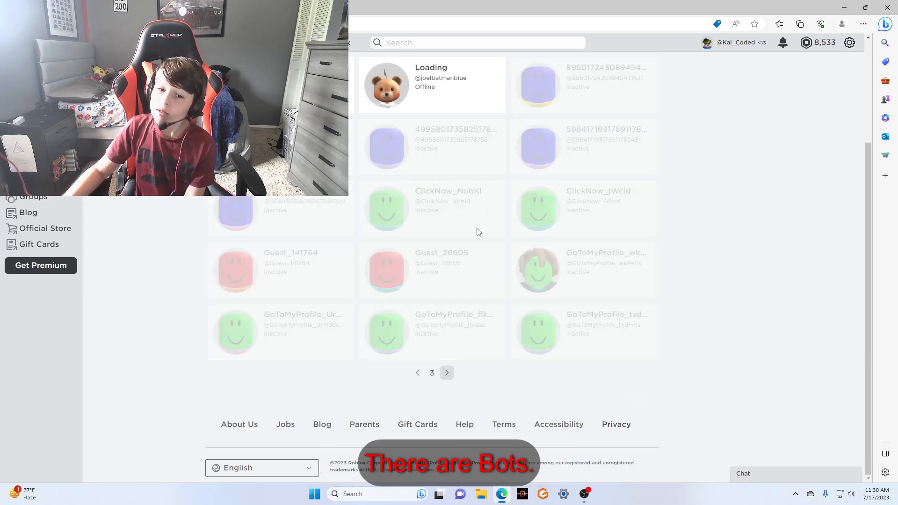
left_click(446, 373)
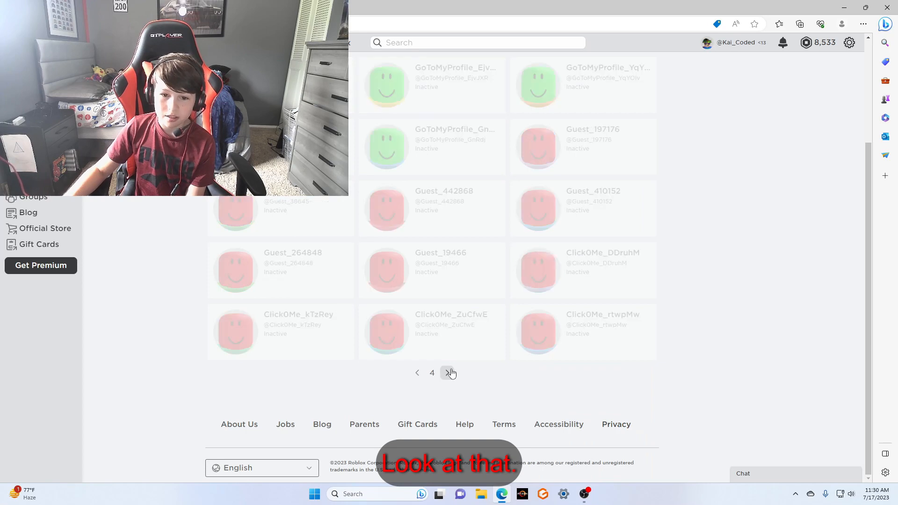
left_click(449, 373)
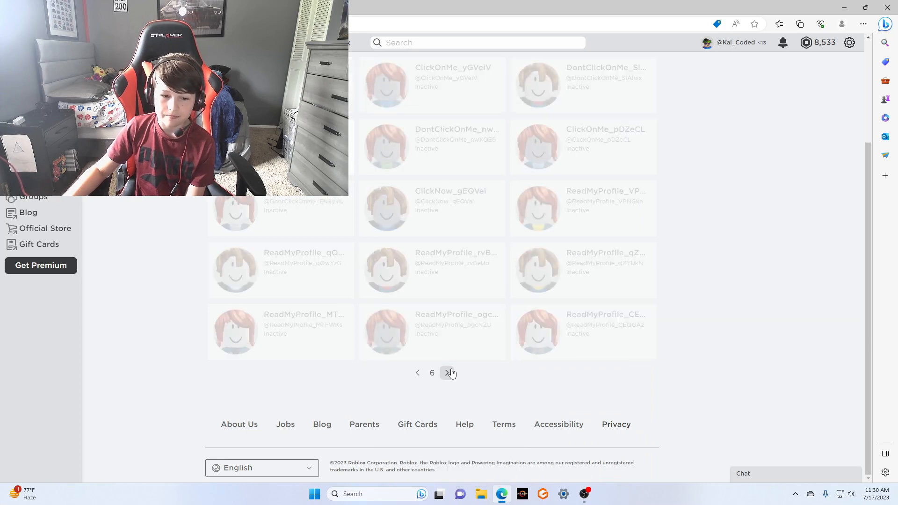
left_click(449, 373)
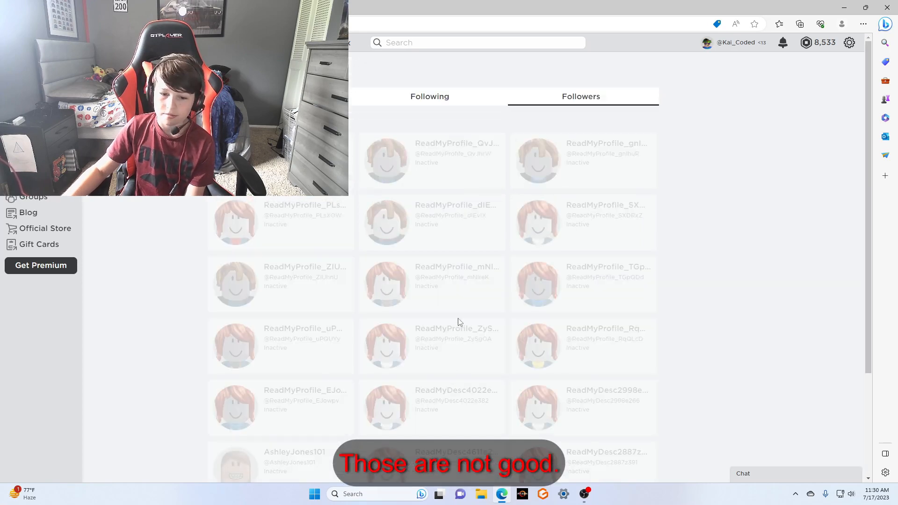
scroll("down", 3)
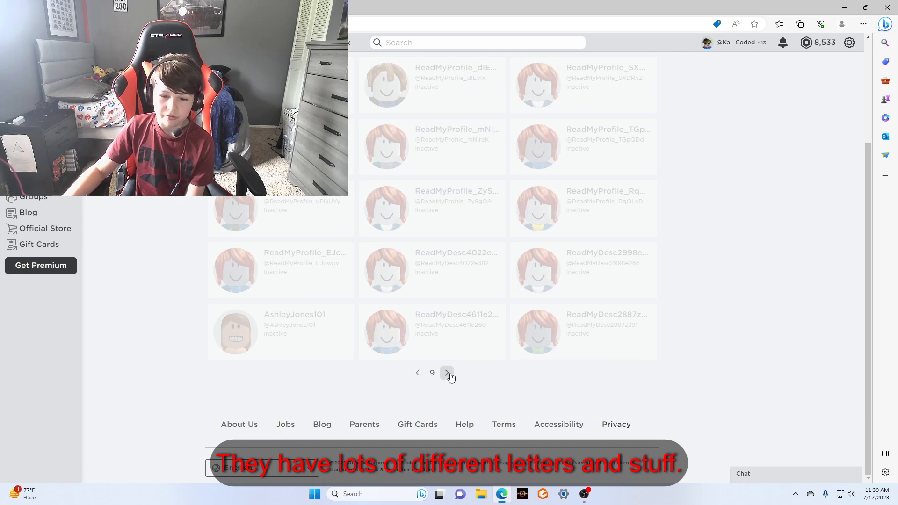
left_click(448, 373)
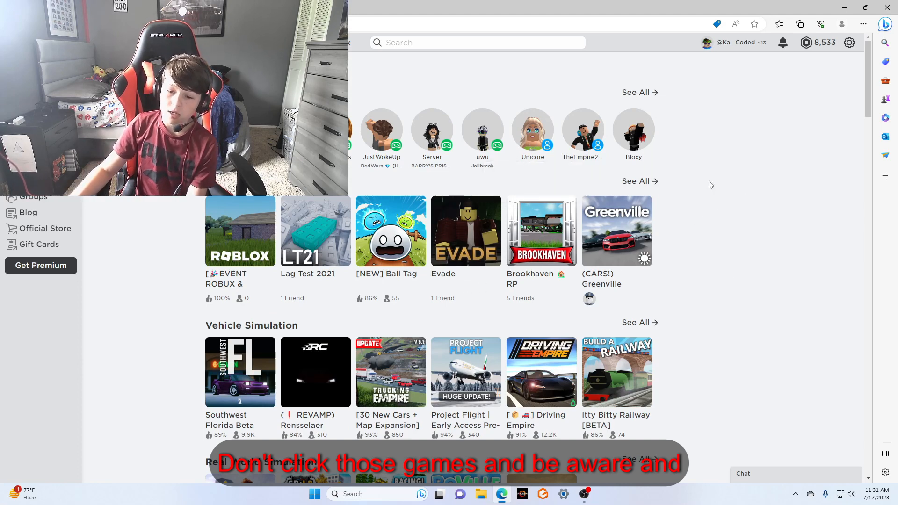
mouse_move(658, 167)
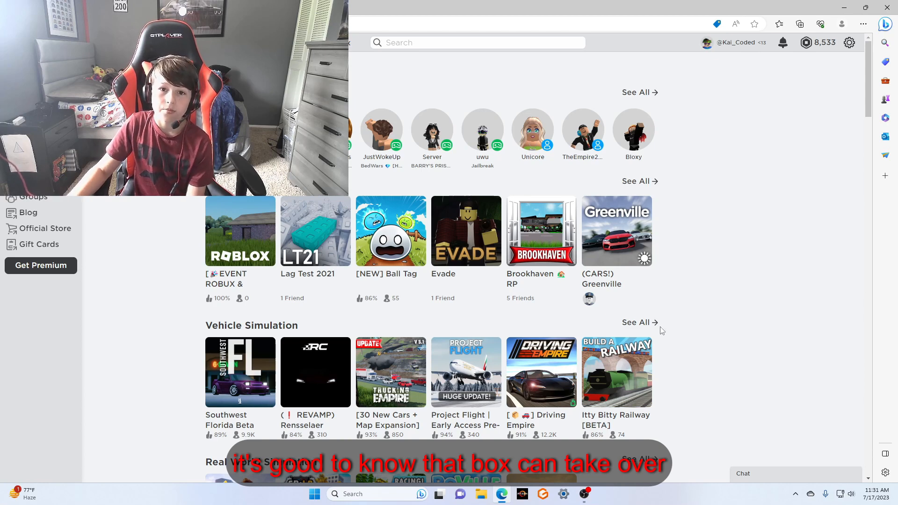
mouse_move(701, 270)
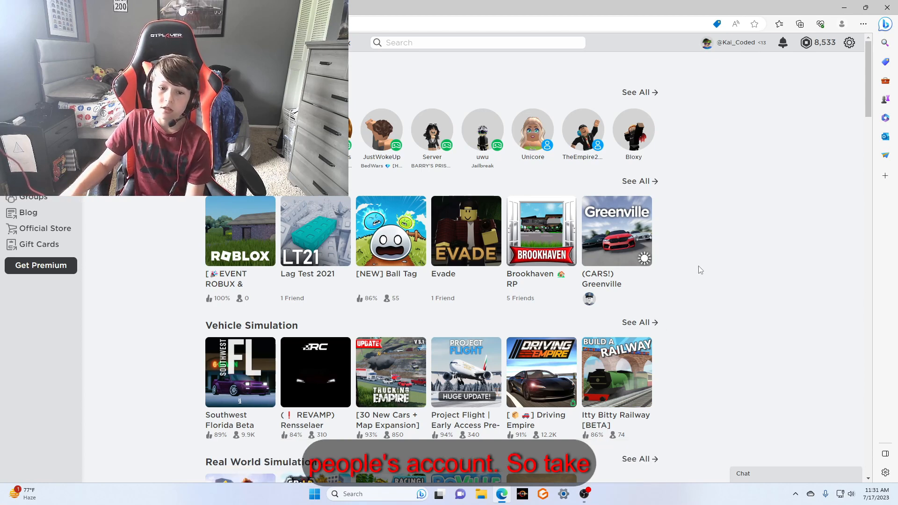